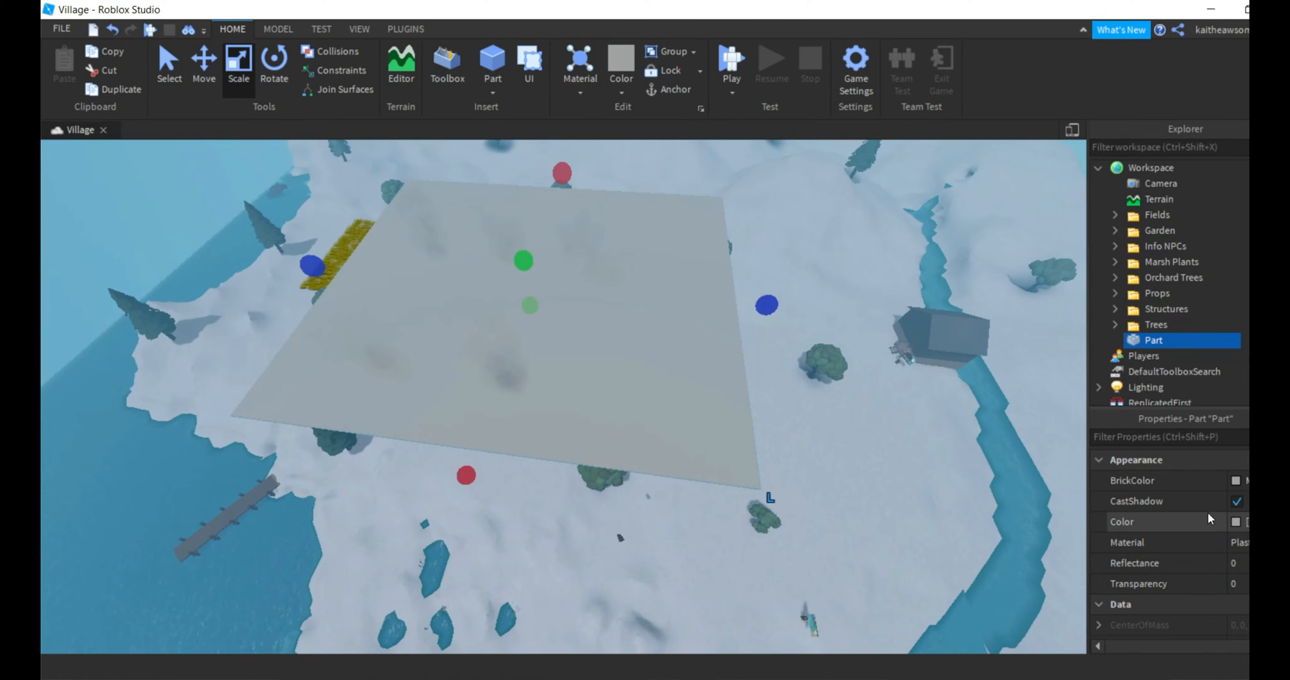
Step: Rename the large flat part in Explorer to SnowEmitter
{"action": "double_click", "coordinate": [1154, 340]}
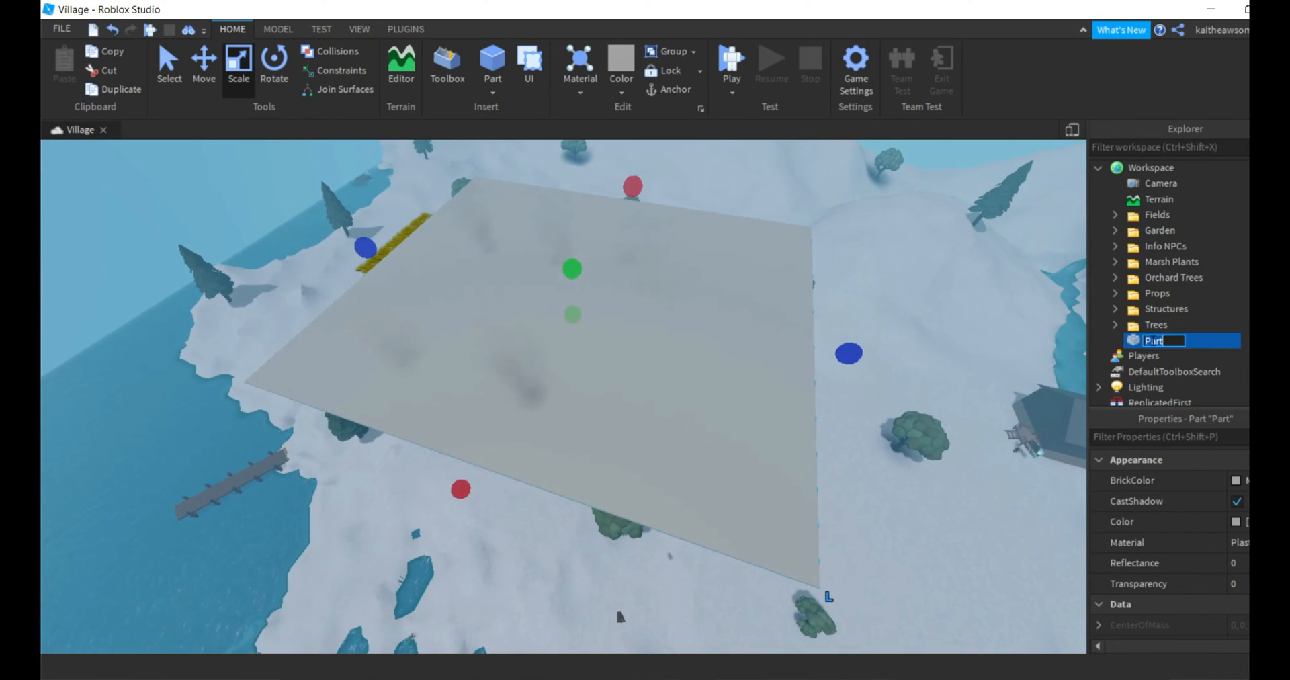
{"action": "type", "text": "SnowEmitter"}
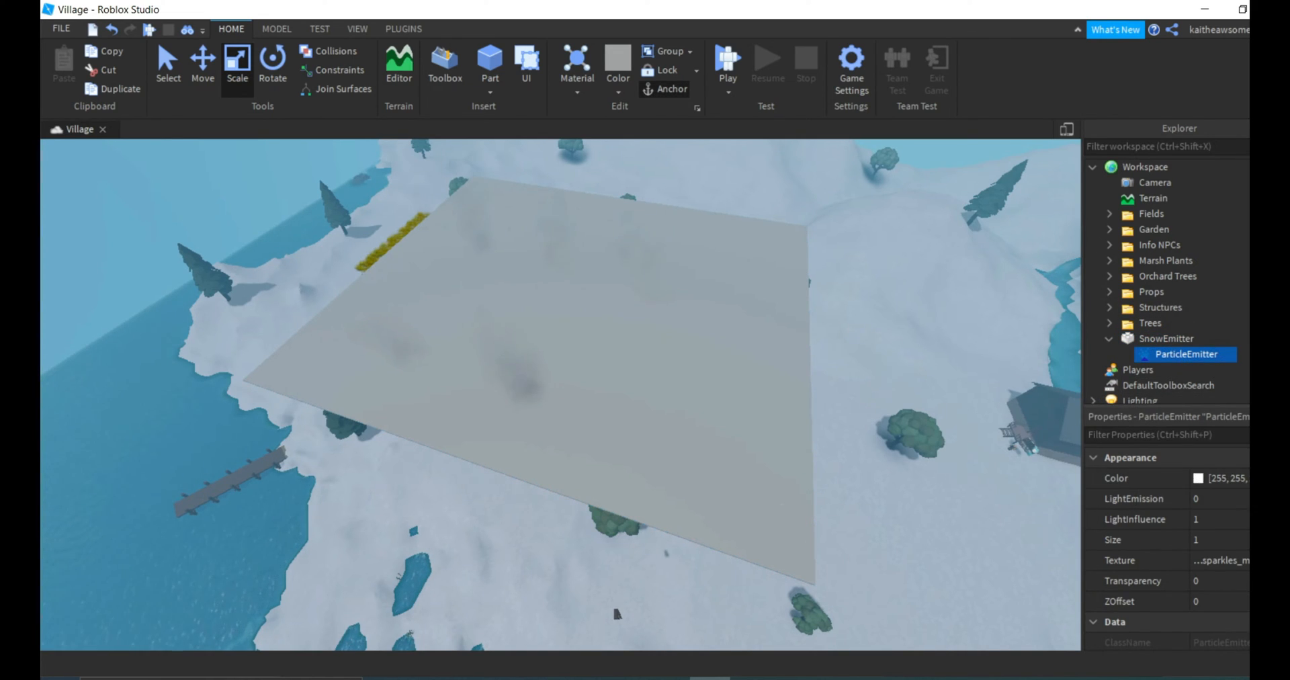
Step: Set the ParticleEmitter's LightInfluence to 0, then select the SnowEmitter part
{"action": "left_click", "coordinate": [1205, 523]}
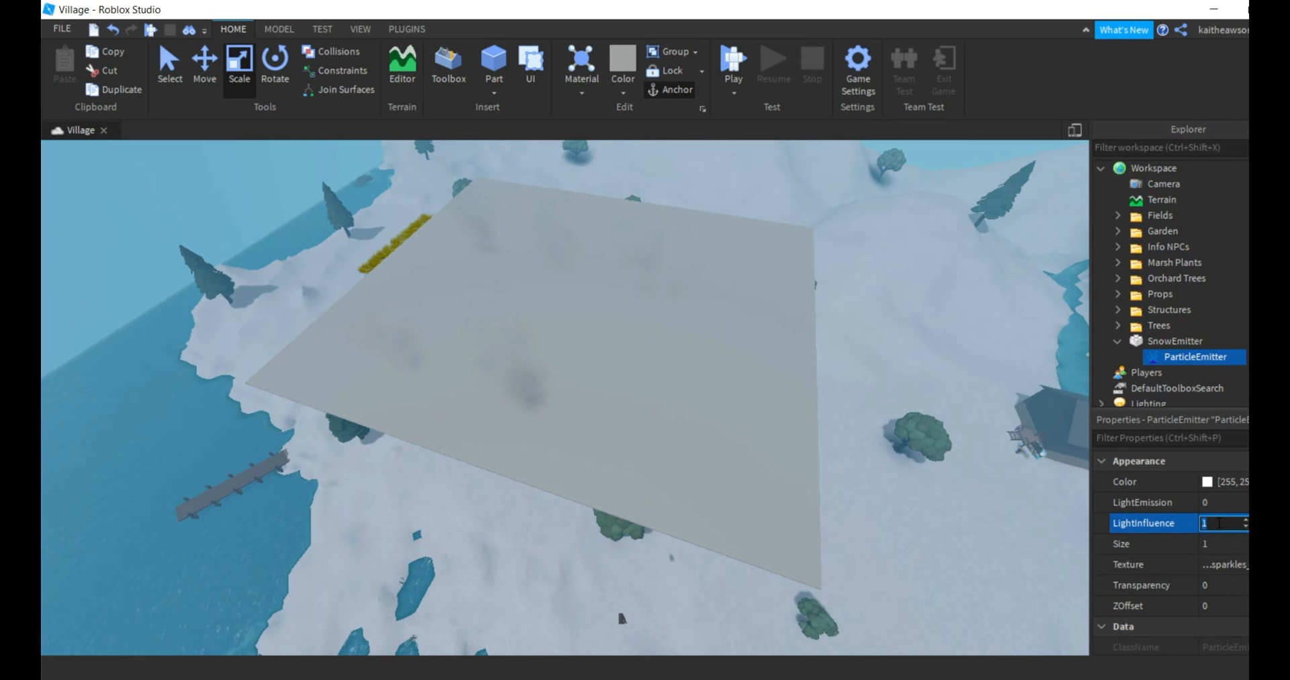
{"action": "type", "text": "0"}
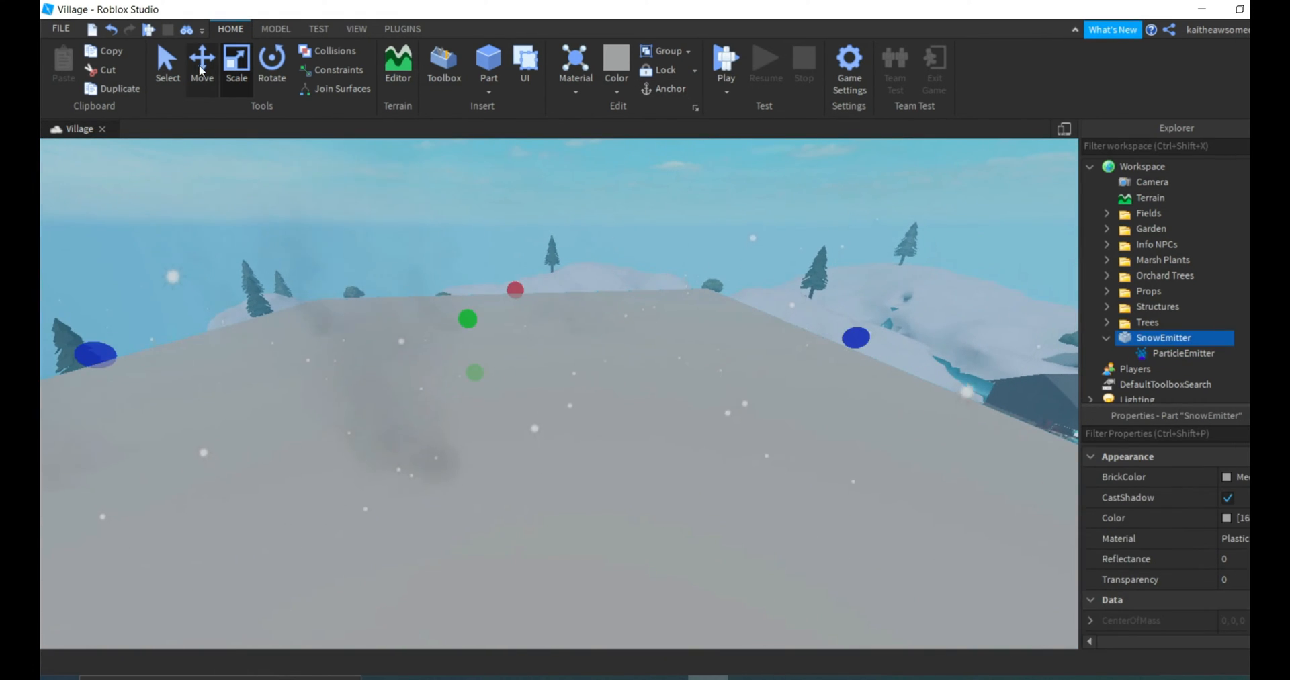
{"action": "left_click", "coordinate": [272, 61]}
{"action": "type", "text": "1"}
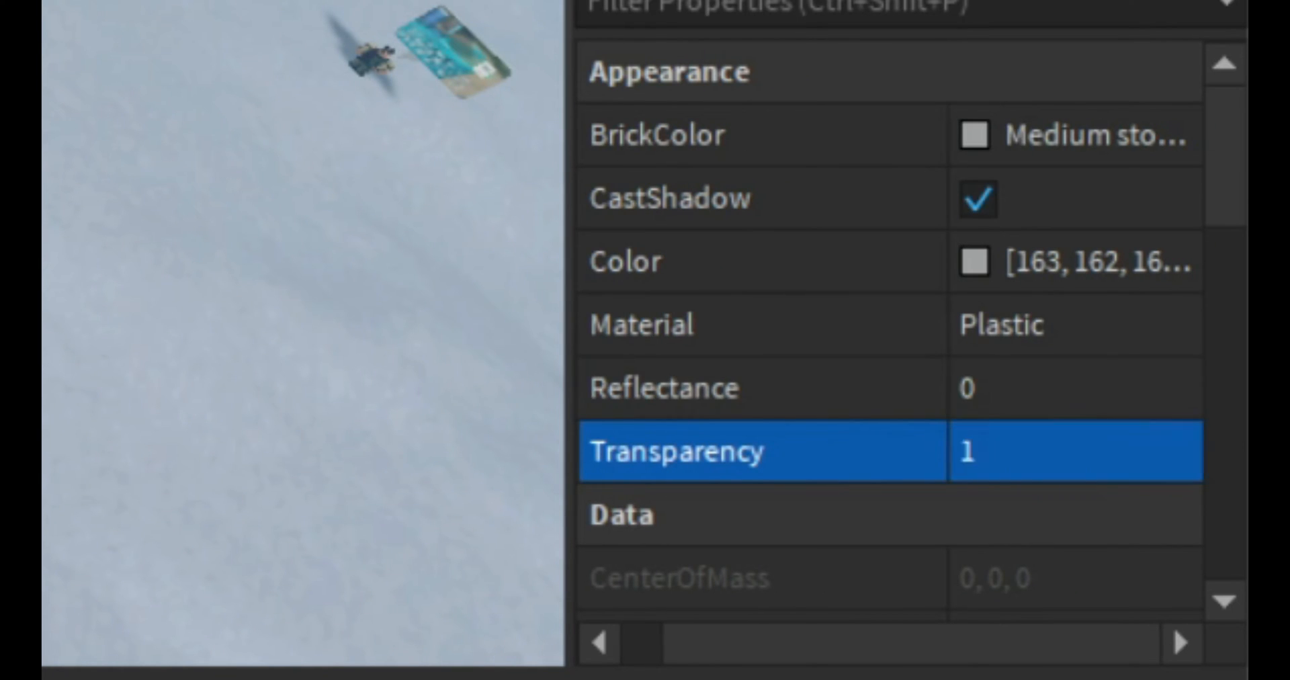
Step: Anchor the SnowEmitter part under Behavior, then reselect its ParticleEmitter
{"action": "scroll", "scroll_direction": "down", "scroll_amount": 3}
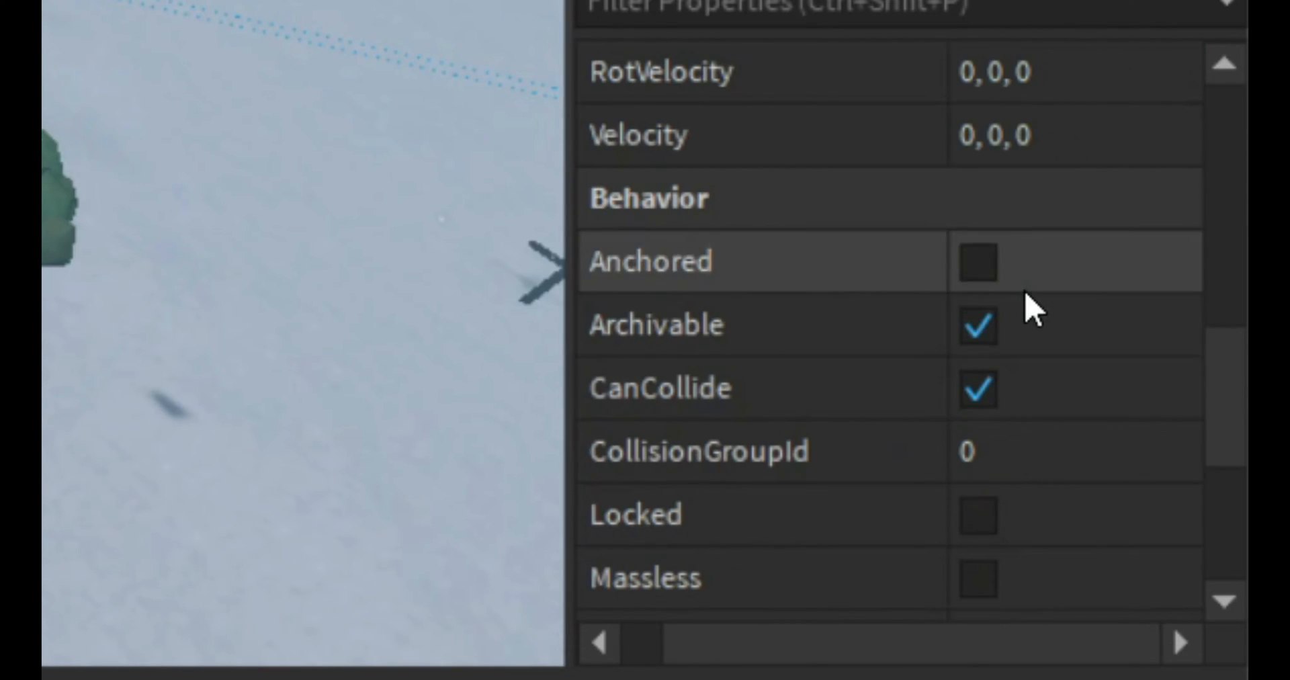
{"action": "left_click", "coordinate": [978, 261]}
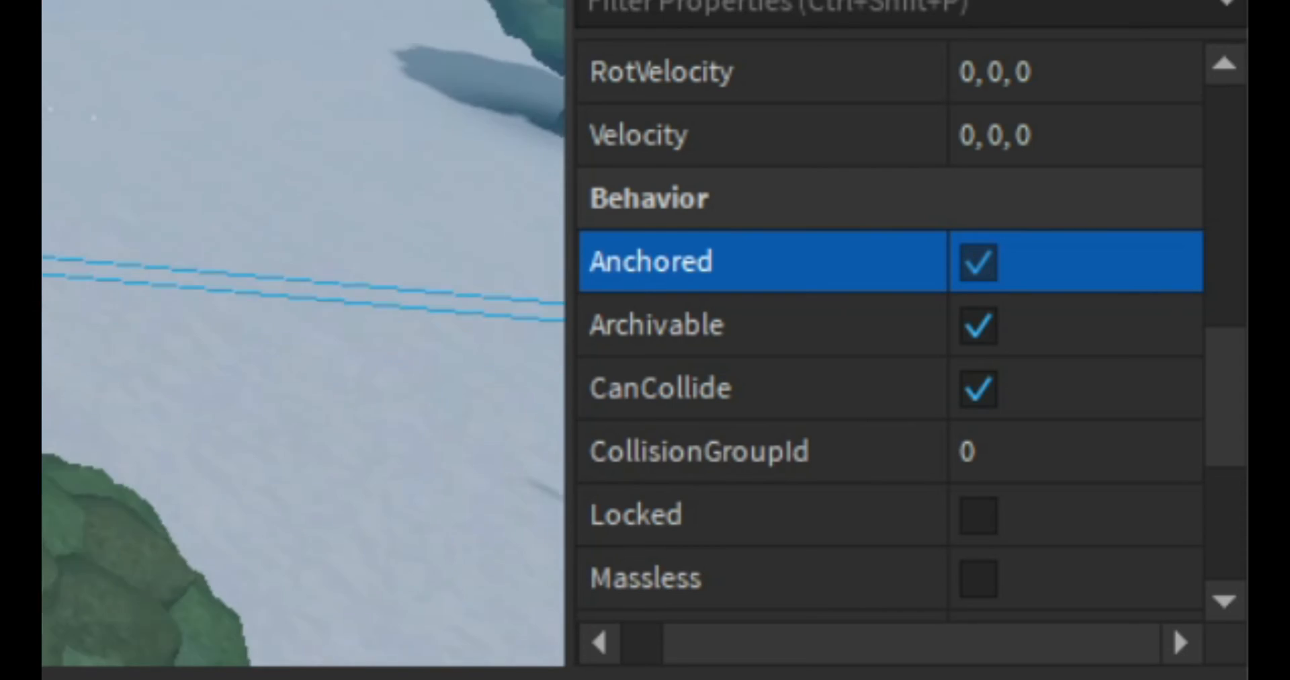
{"action": "left_click", "coordinate": [976, 388]}
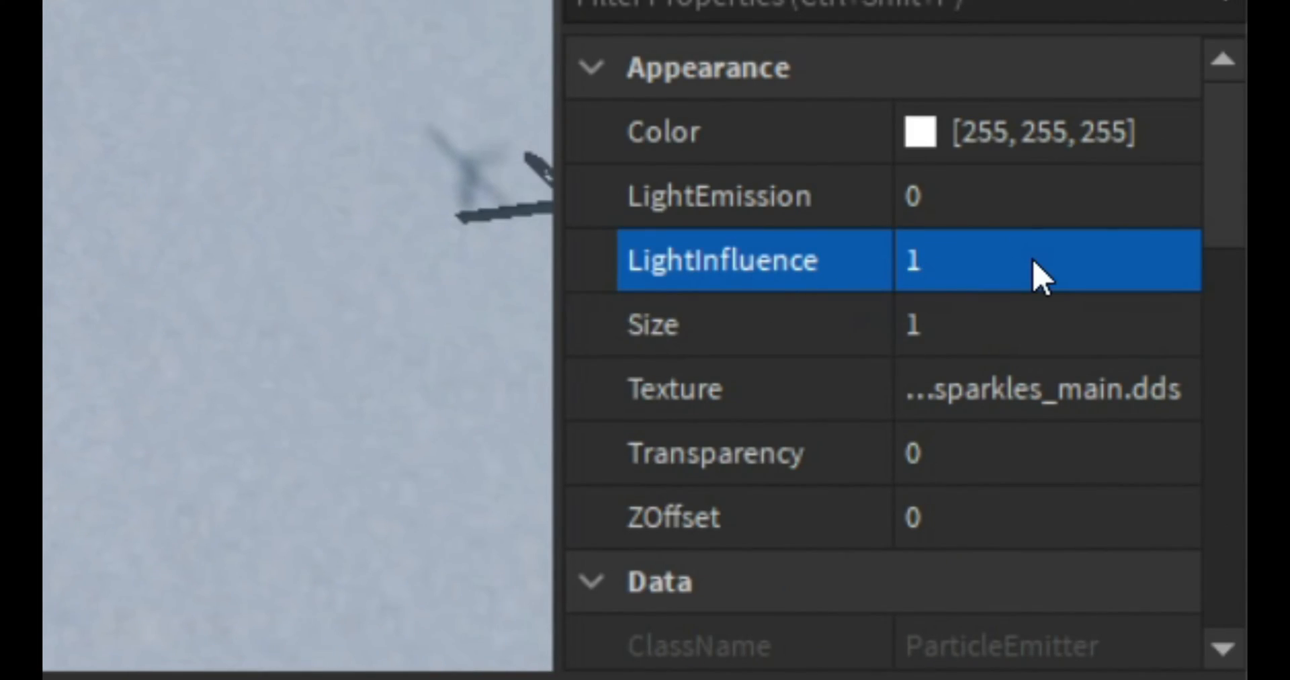
Step: Edit the snow particles' LightInfluence and enter a custom texture asset id
{"action": "left_click", "coordinate": [987, 260]}
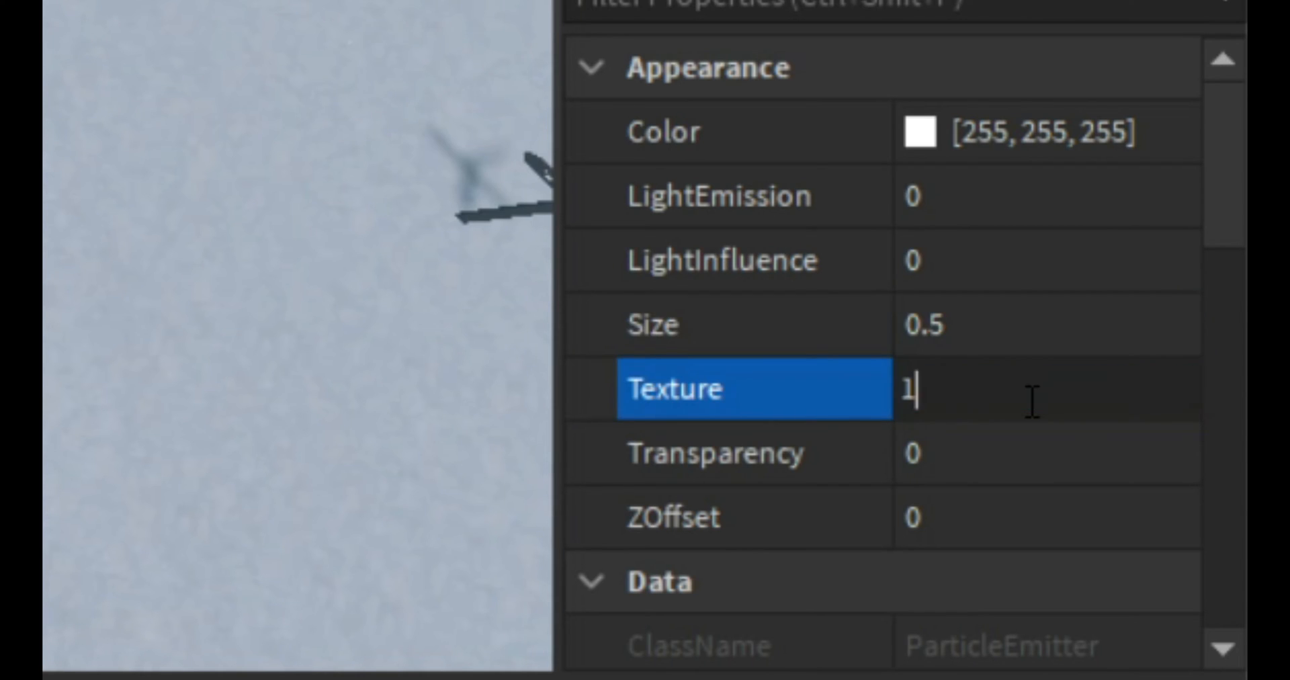
{"action": "type", "text": "186"}
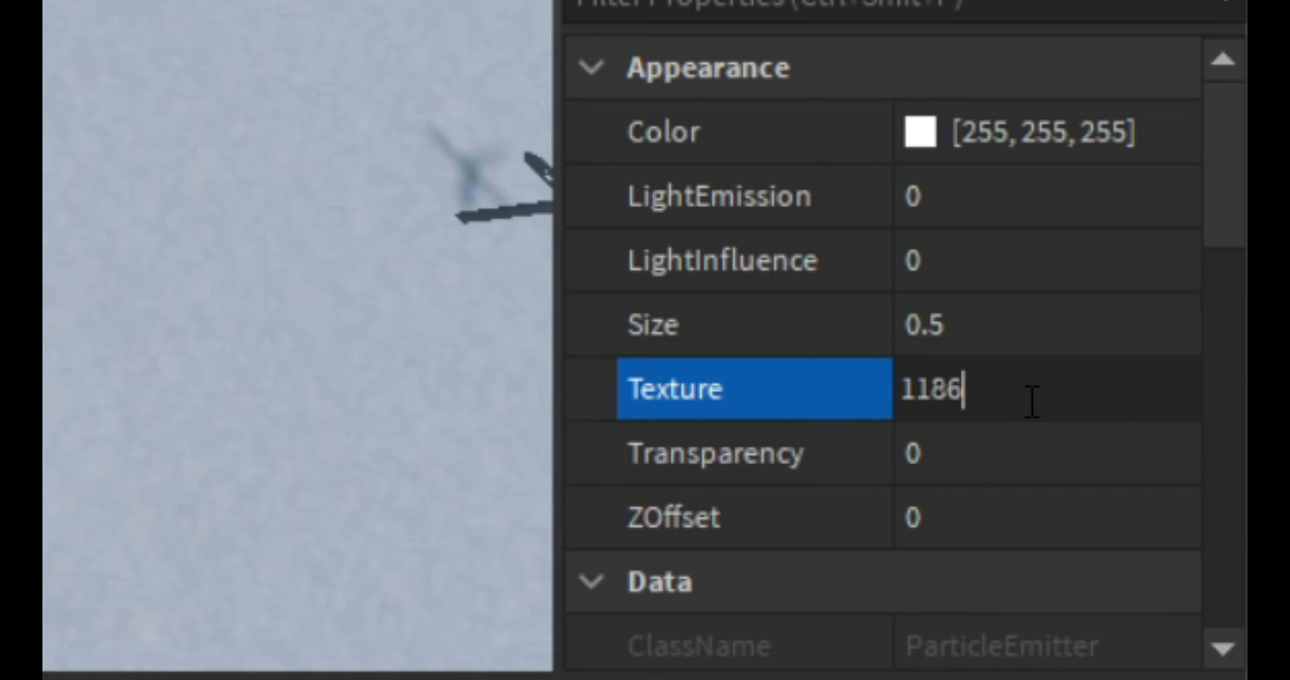
{"action": "type", "text": "411"}
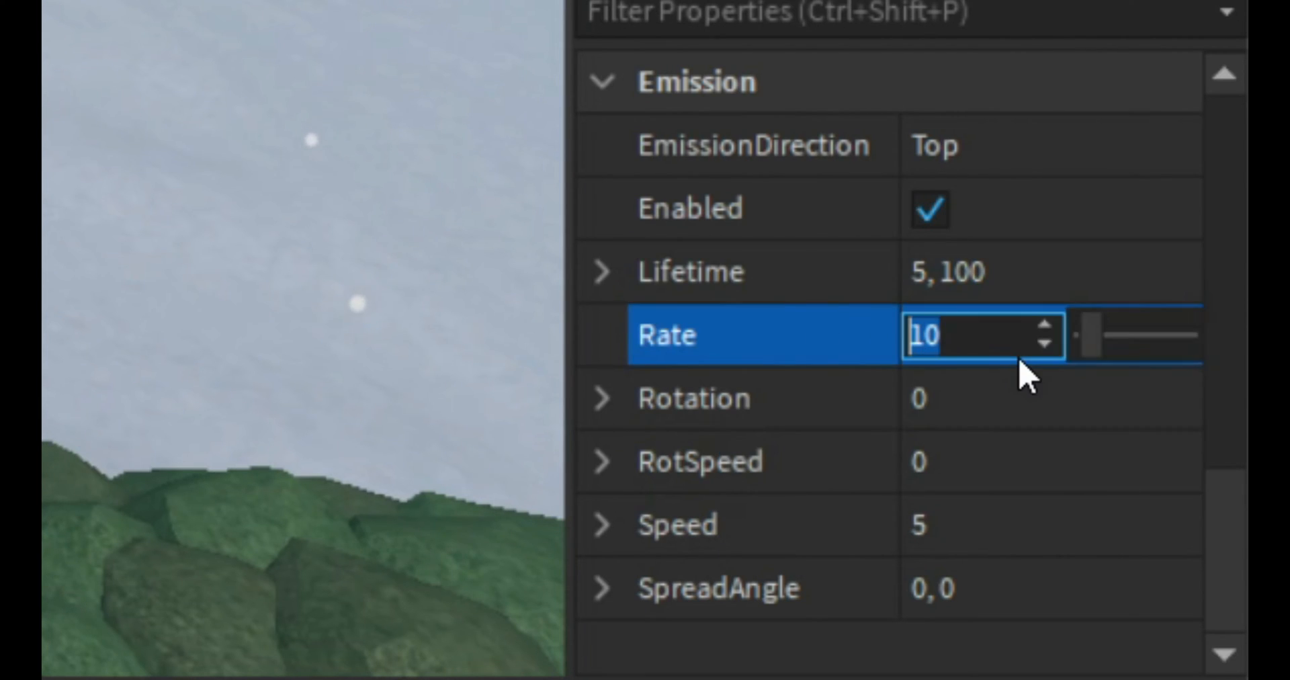
Step: Raise the ParticleEmitter Rate to 500 and start a play test
{"action": "type", "text": "100"}
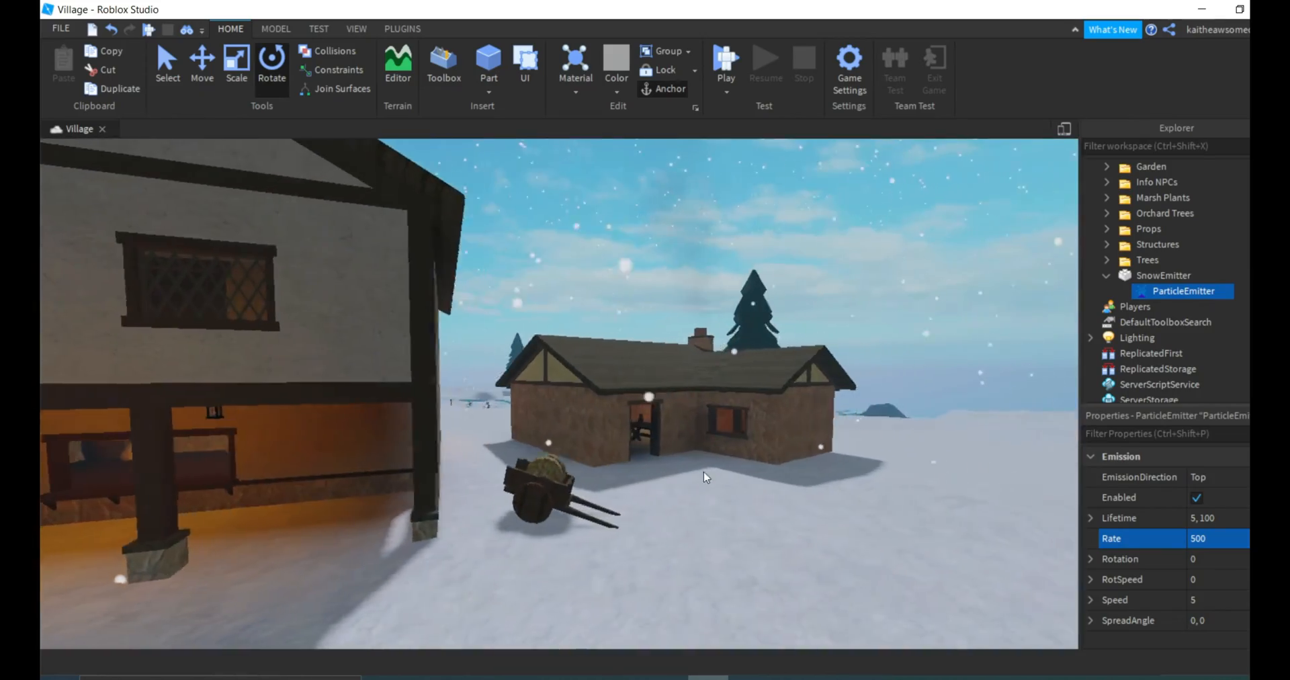
{"action": "left_click", "coordinate": [725, 66]}
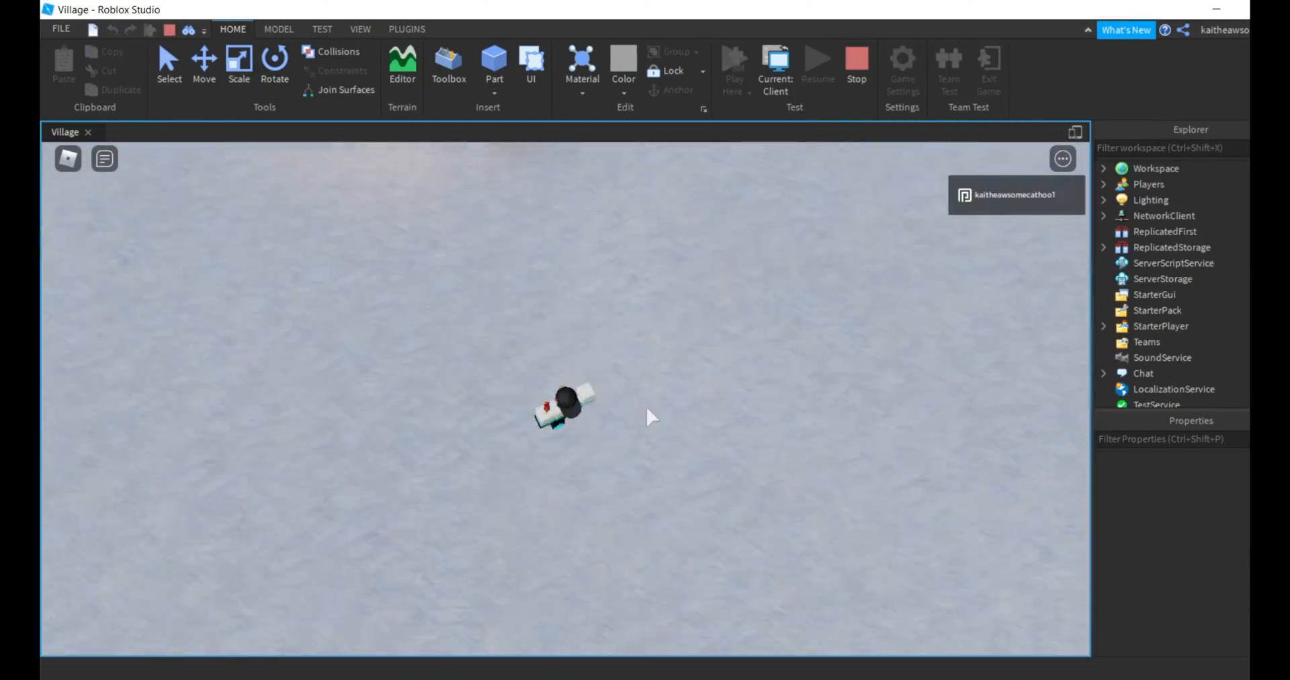